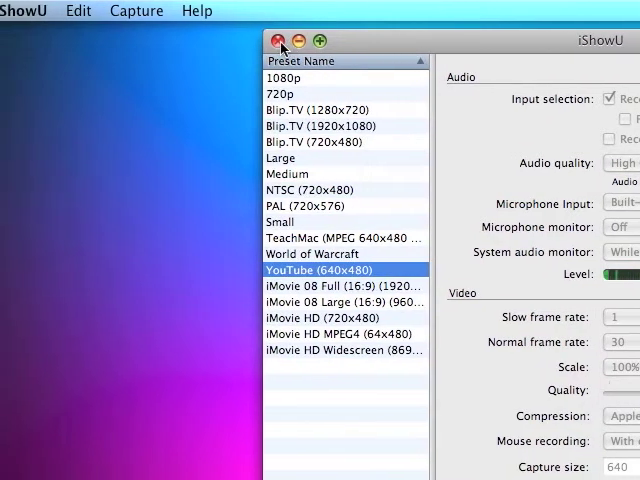
Step: Put away the iShowU recording preset window, leaving the desktop in view
click(280, 40)
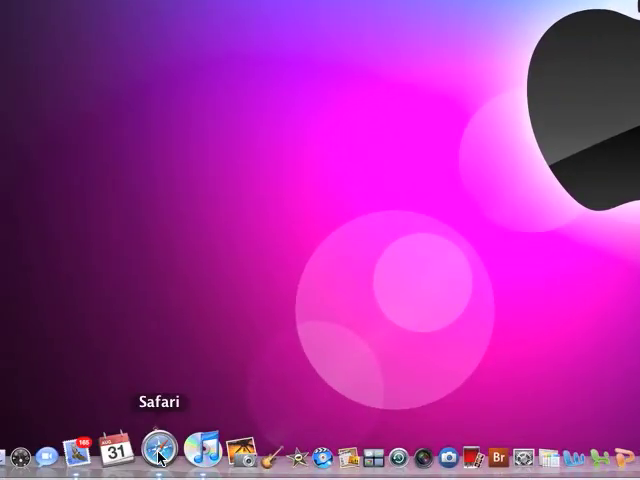
Step: Launch Safari from the Dock to reach the iPhone site's Downloads page
click(162, 452)
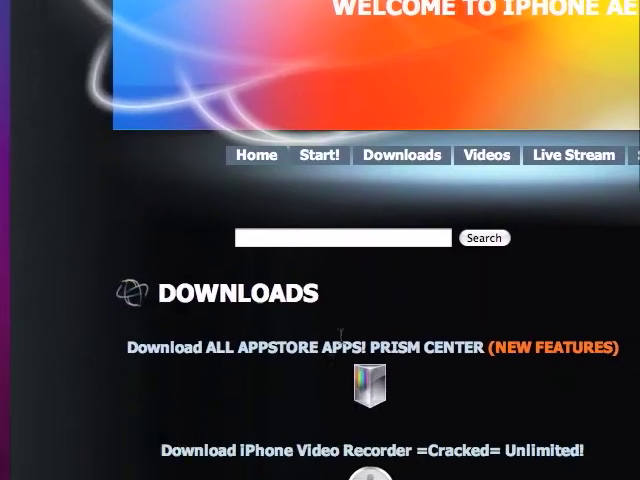
Step: Scroll down the Downloads page toward the Video Recorder files
scroll(down, 3)
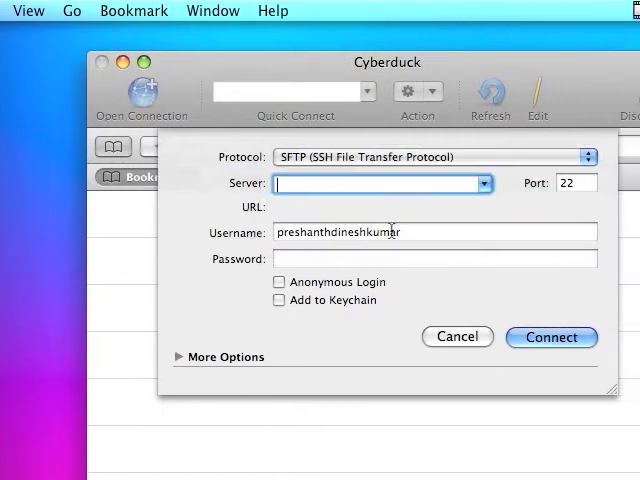
Step: Connect to the iPhone over SFTP as root, reaching /private/var/root
text(root)
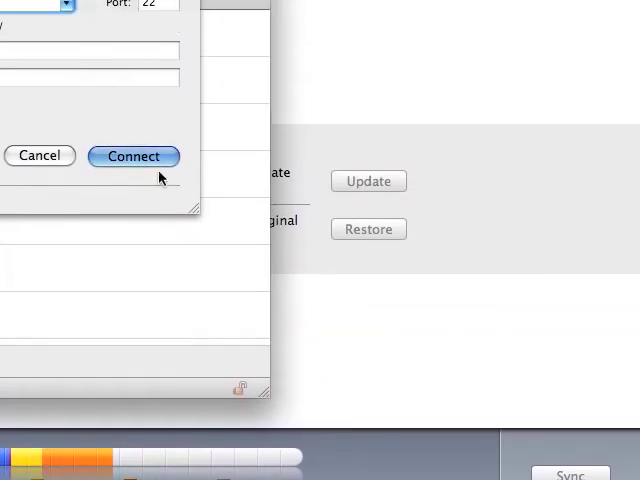
click(132, 156)
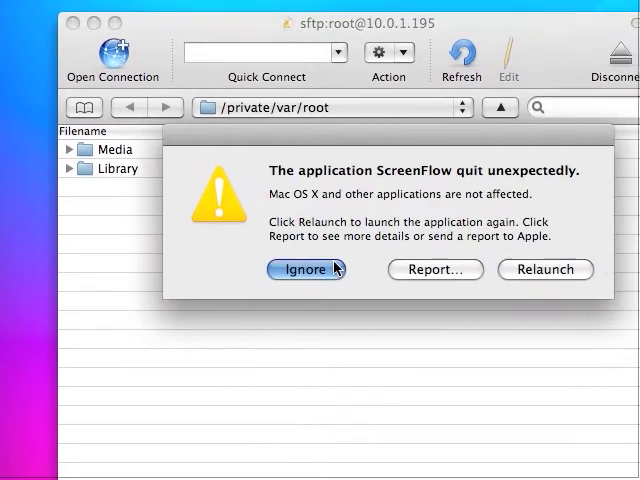
Step: Dismiss the crash alert and jump to the iPhone's top-level / folder
click(306, 270)
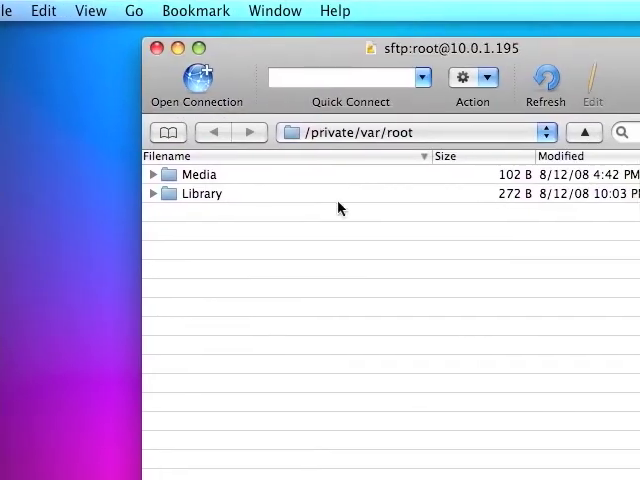
click(410, 132)
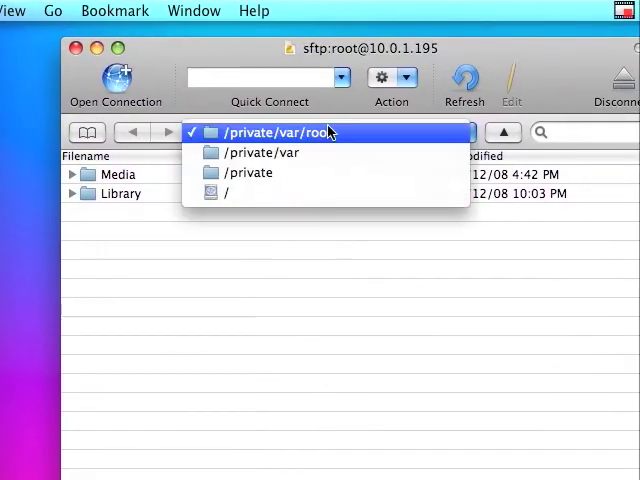
click(228, 192)
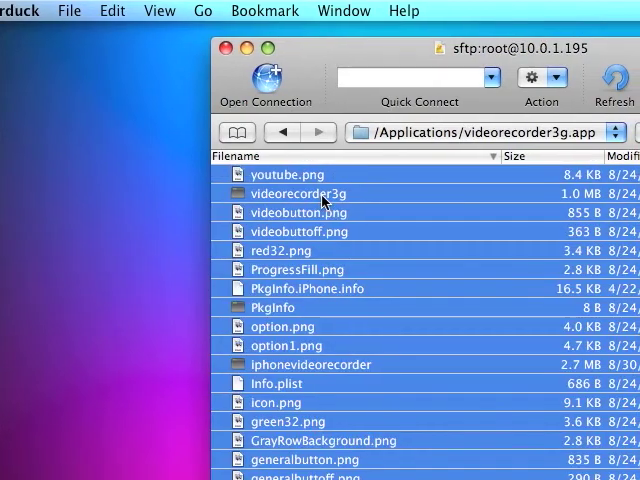
Step: Apply a context-menu action to the selected app files, then switch to Photo Booth
right_click(304, 192)
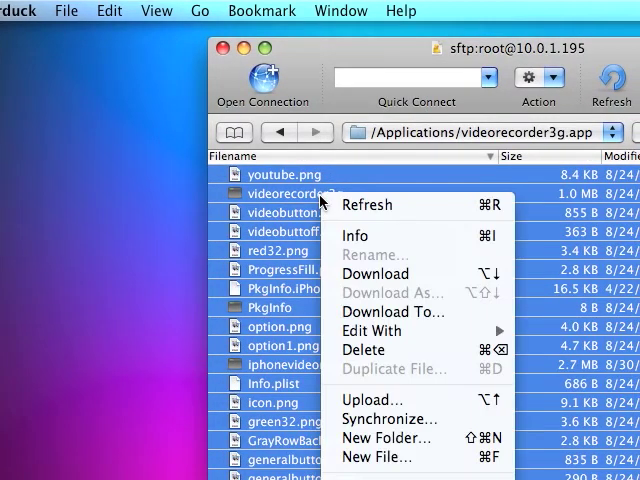
click(356, 236)
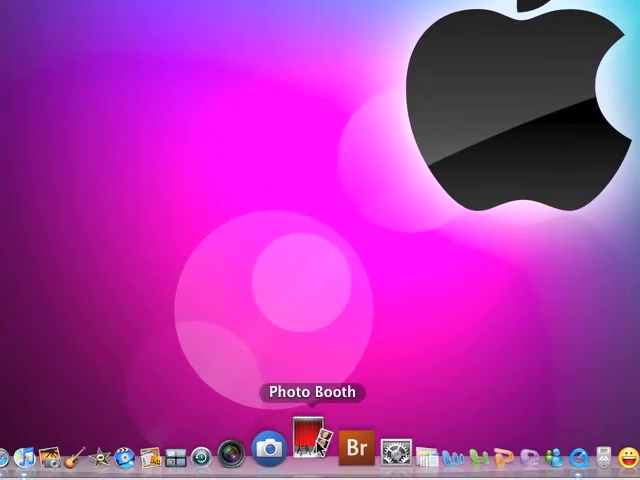
click(314, 444)
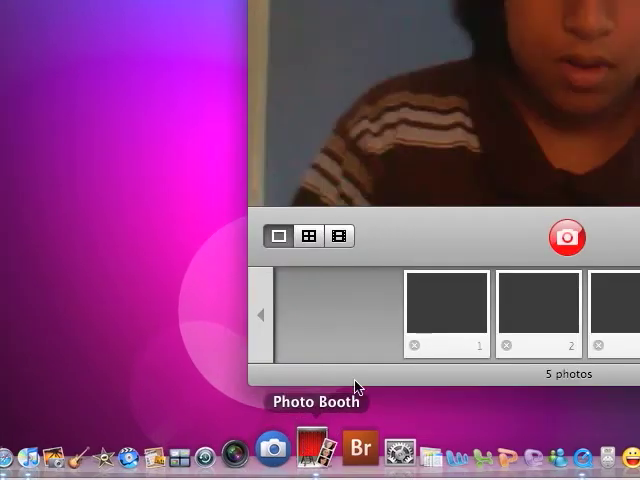